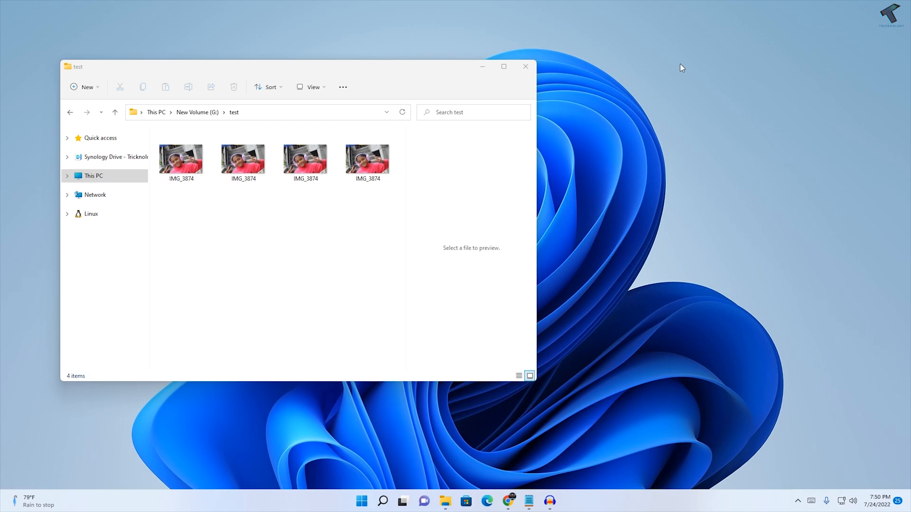
Step: Check the IMG_3874 photo's properties: a JPG file that opens with Photos
click(305, 159)
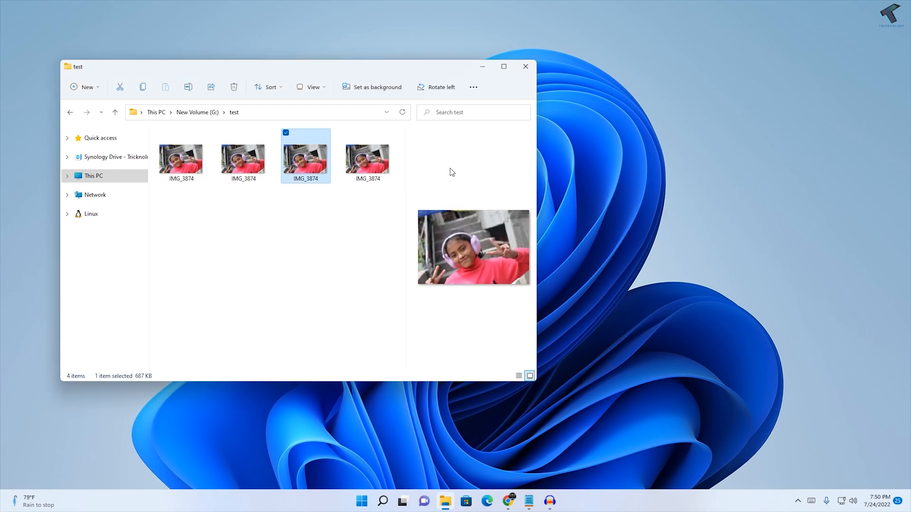
right_click(304, 157)
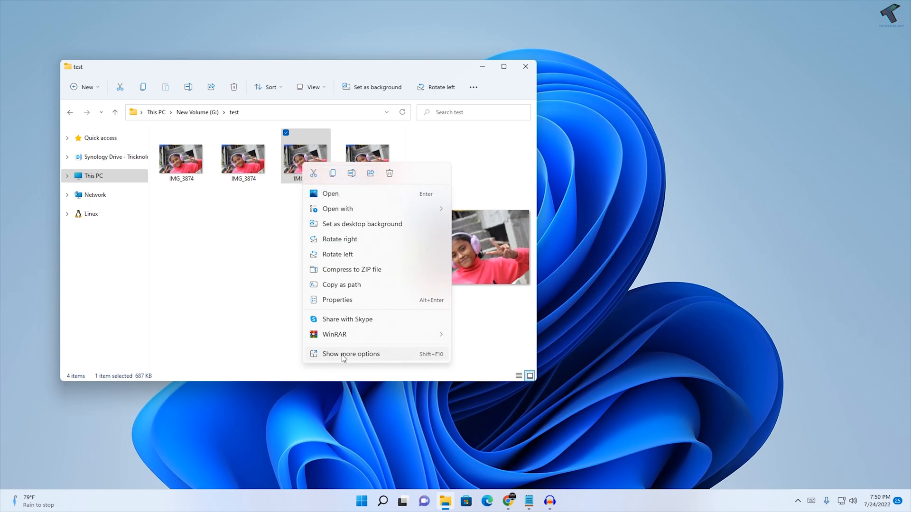
mouse_move(378, 360)
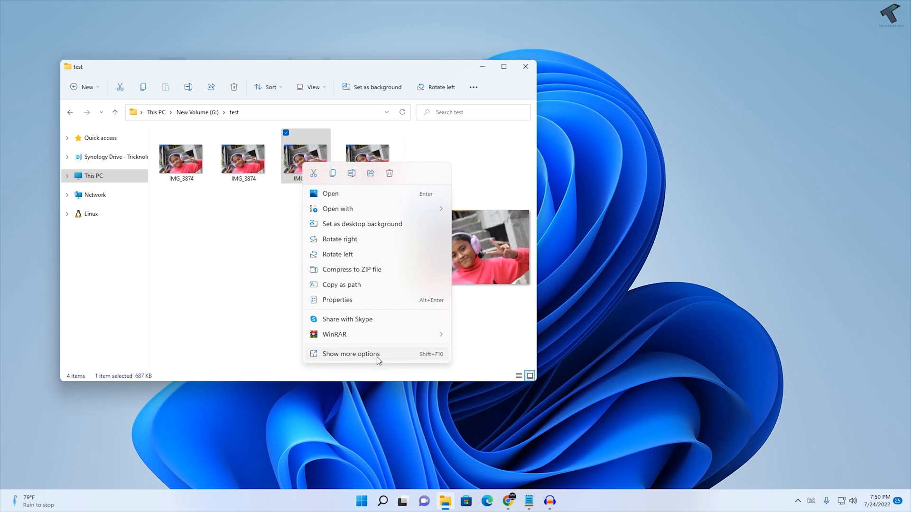
click(350, 353)
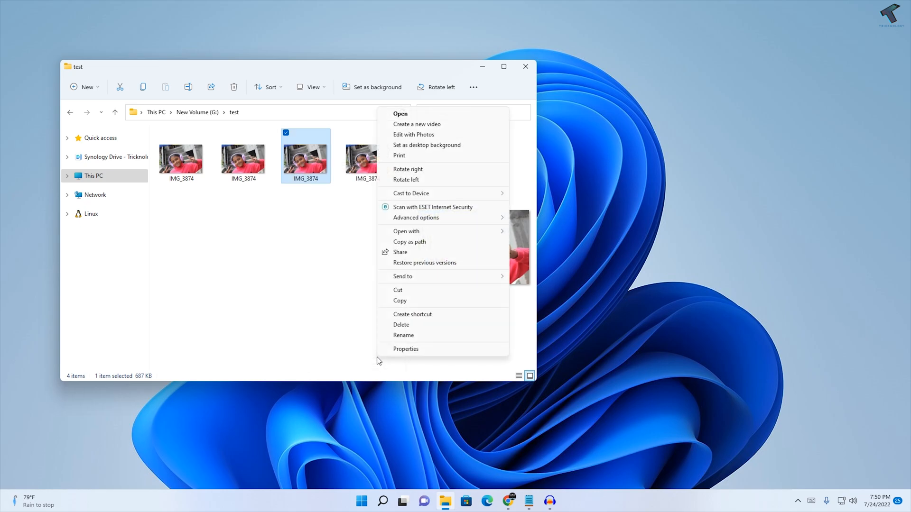
click(405, 349)
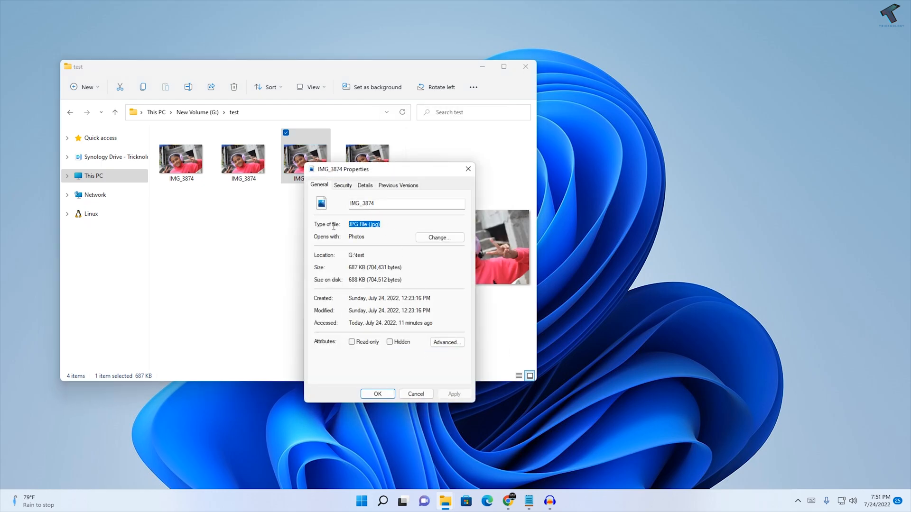
click(392, 225)
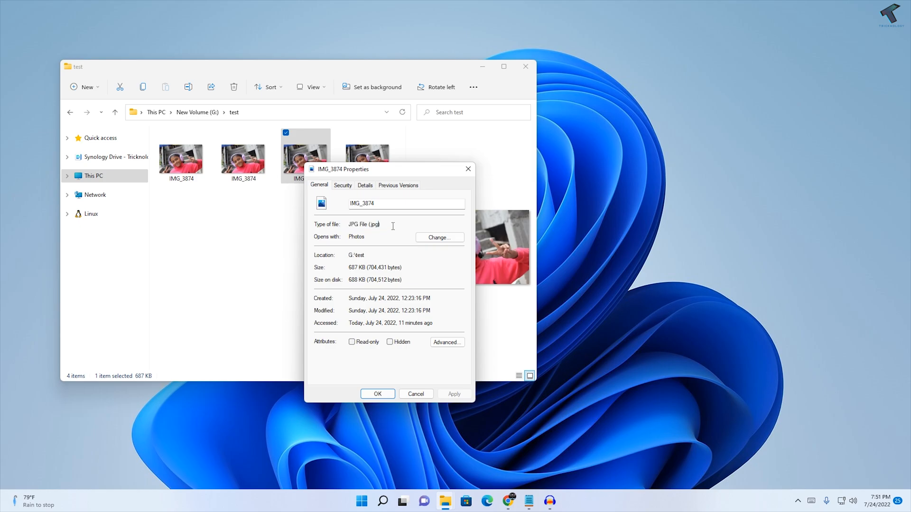
double_click(363, 224)
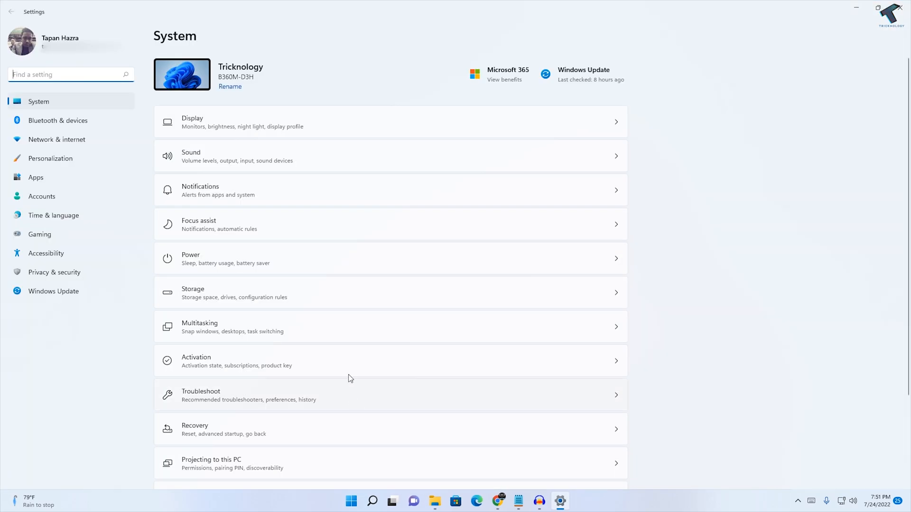
mouse_move(69, 177)
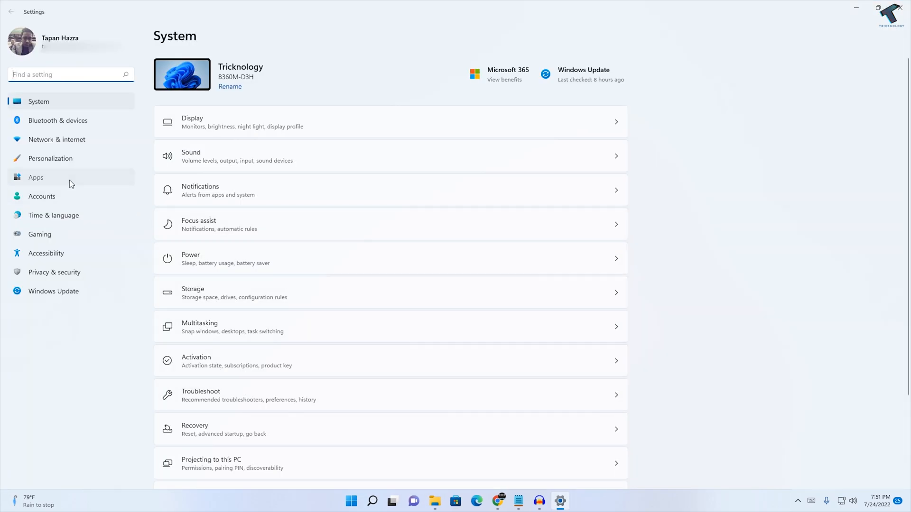
Step: Go to the Apps section of Settings to reach Apps & features
click(35, 177)
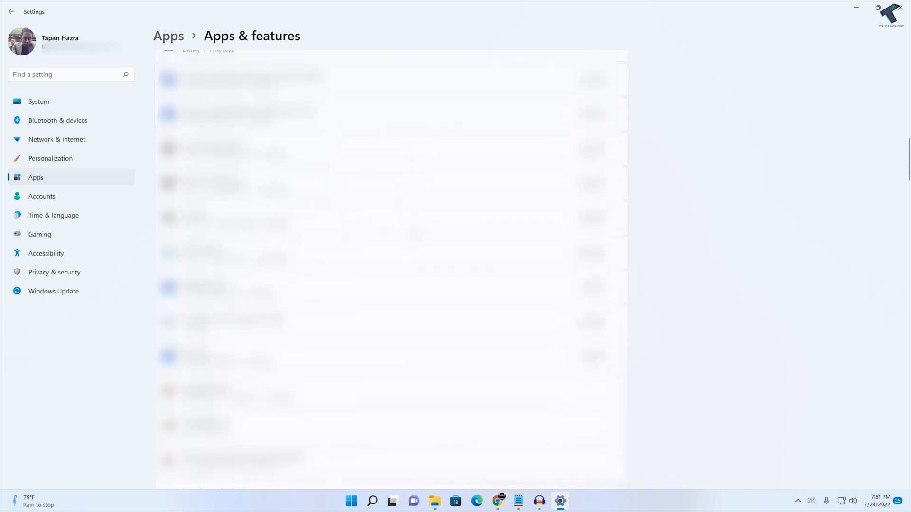
Step: Locate Microsoft Photos in the app list and go to its Advanced options
scroll(down, 3)
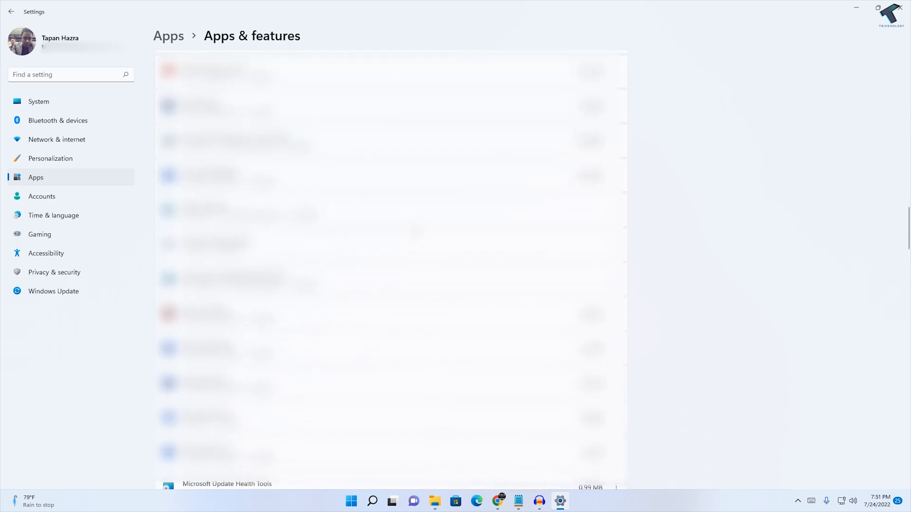
scroll(down, 3)
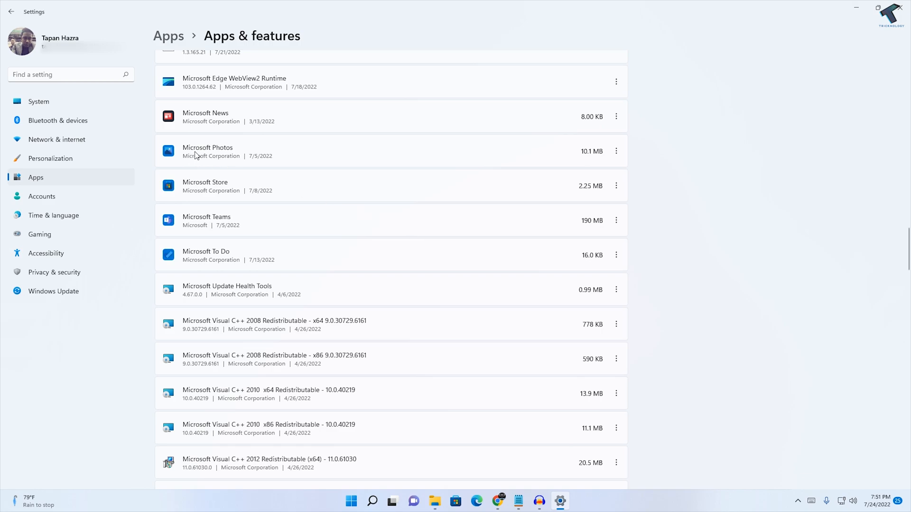
mouse_move(279, 135)
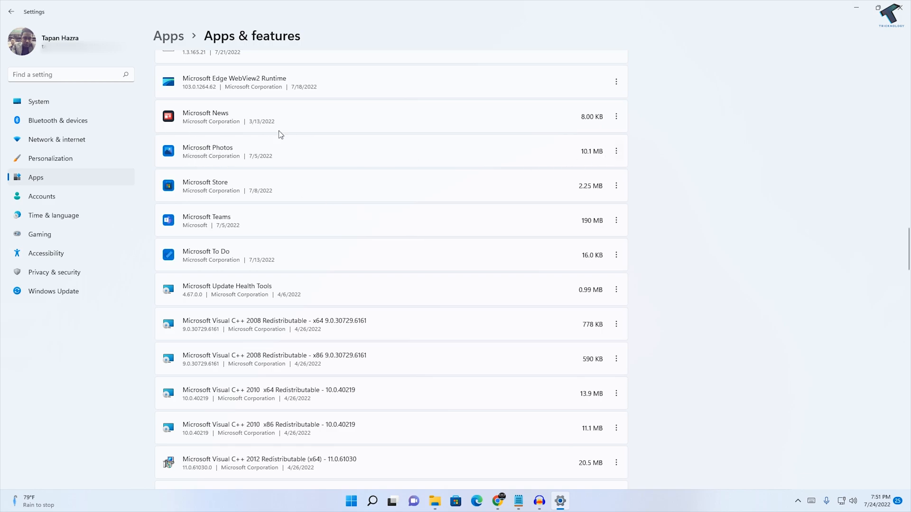
mouse_move(444, 163)
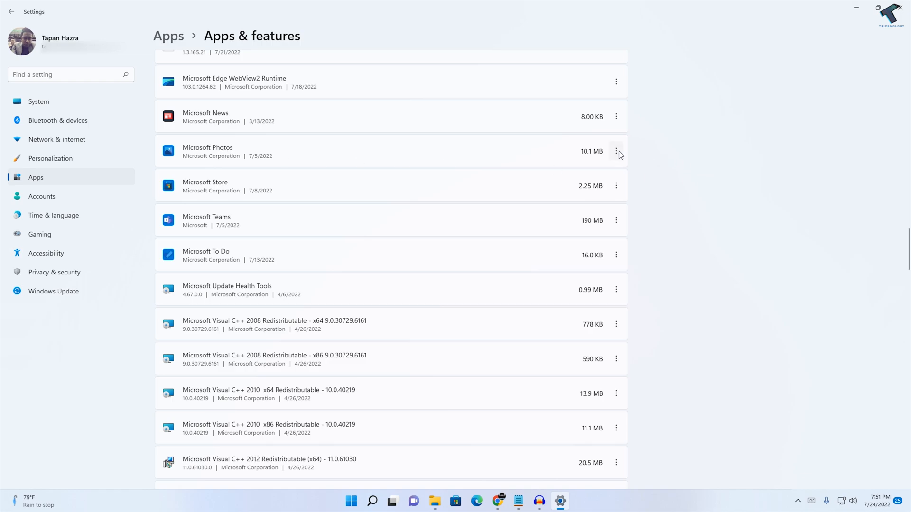
click(615, 151)
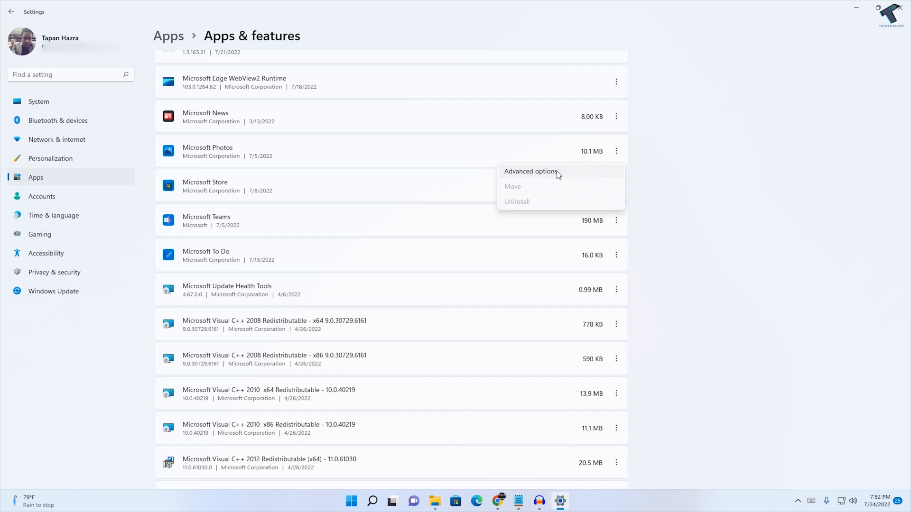
click(530, 171)
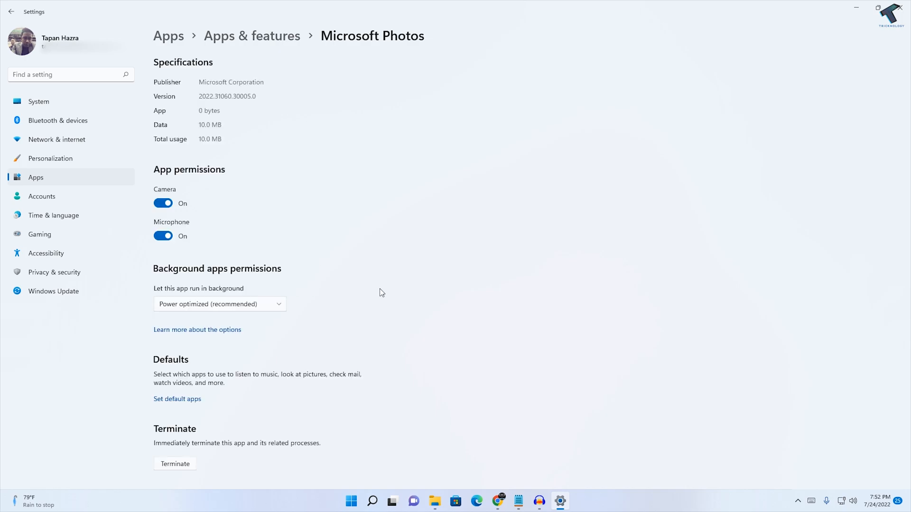
mouse_move(338, 328)
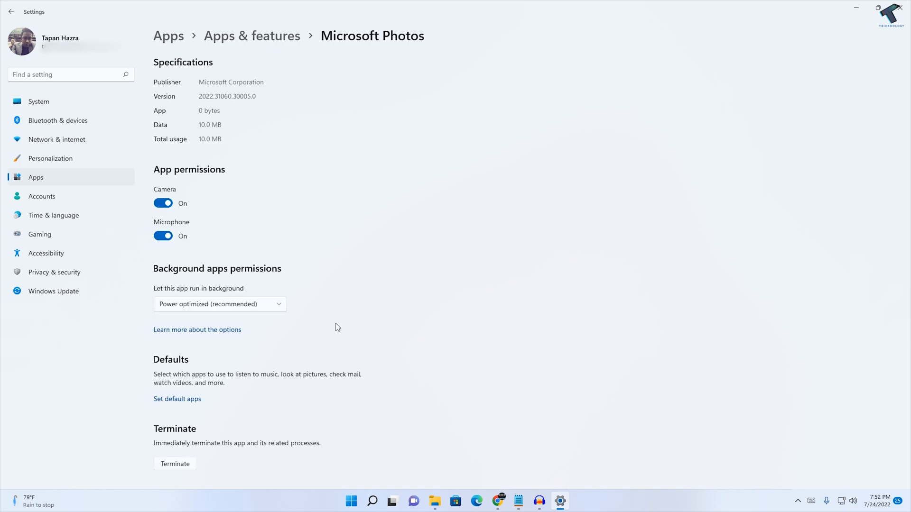
Step: Run Repair on Microsoft Photos from the Reset section until the checkmark appears
scroll(down, 3)
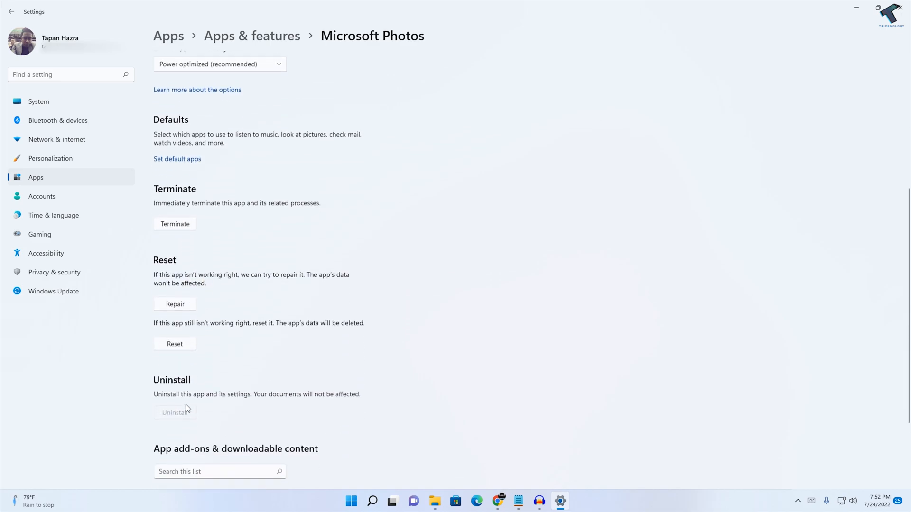
click(175, 303)
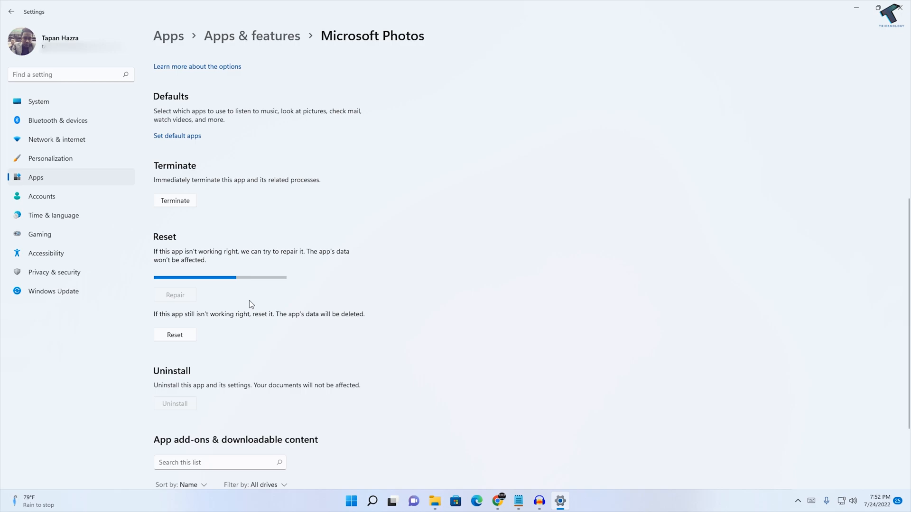
click(174, 294)
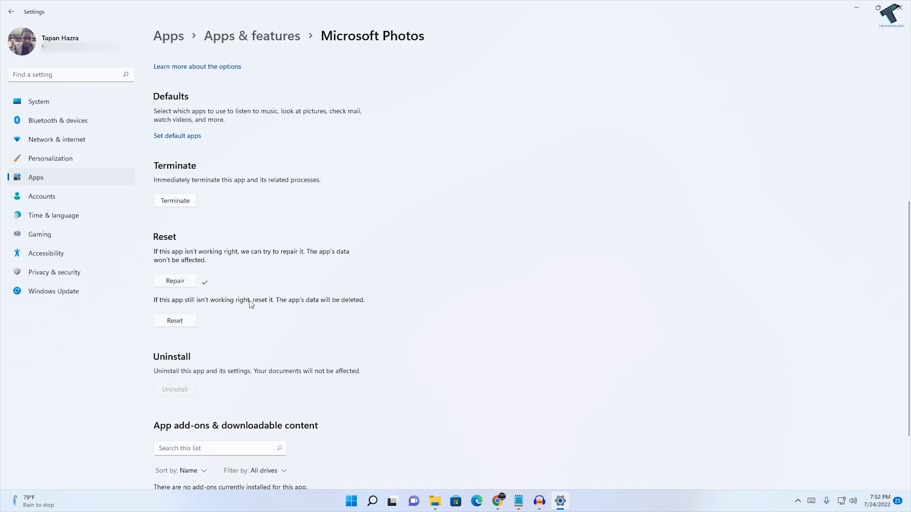
click(175, 321)
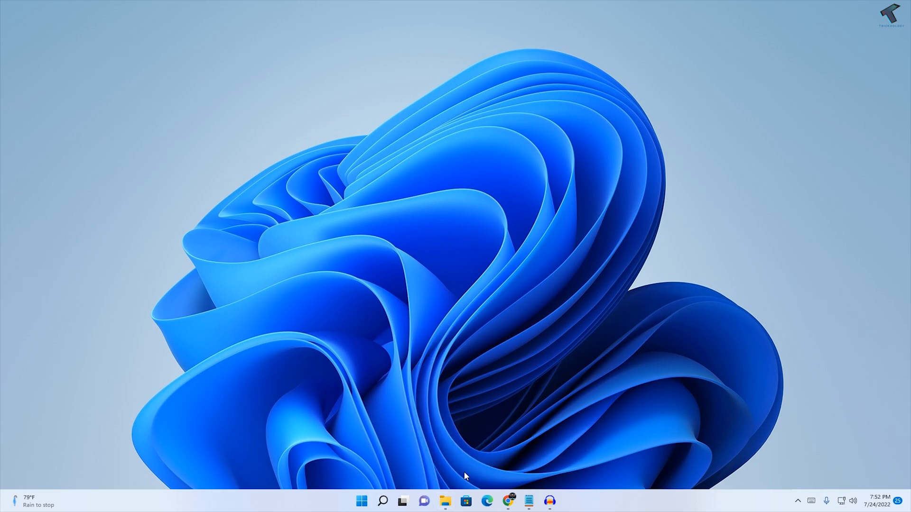
mouse_move(444, 495)
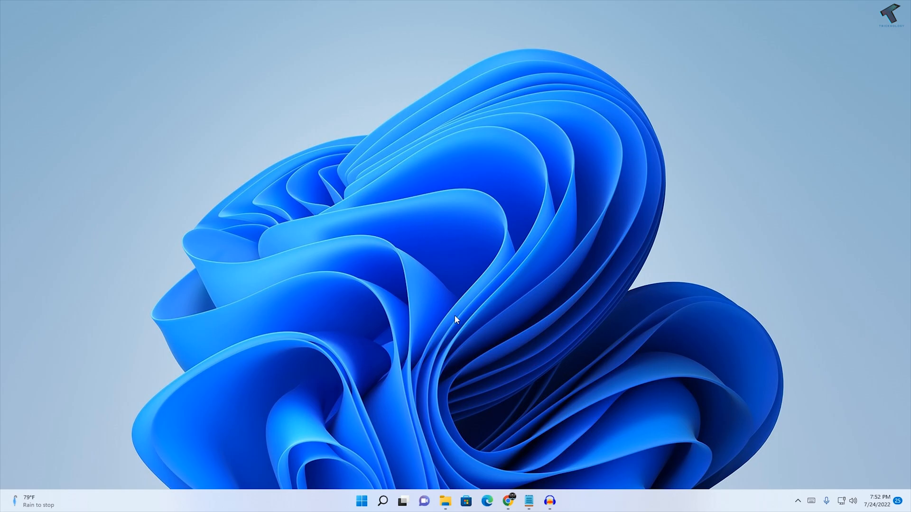
mouse_move(361, 501)
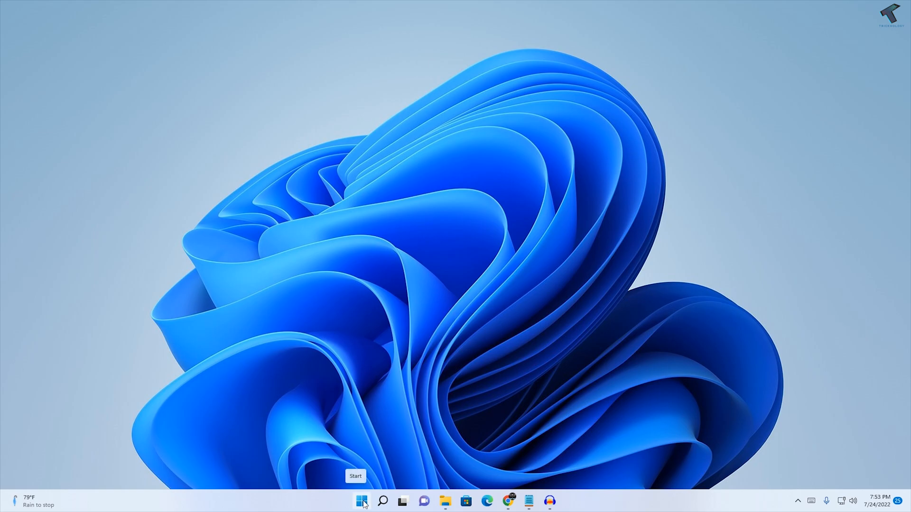
Step: Search Start for POWERSHELL and run Windows PowerShell as administrator
click(362, 501)
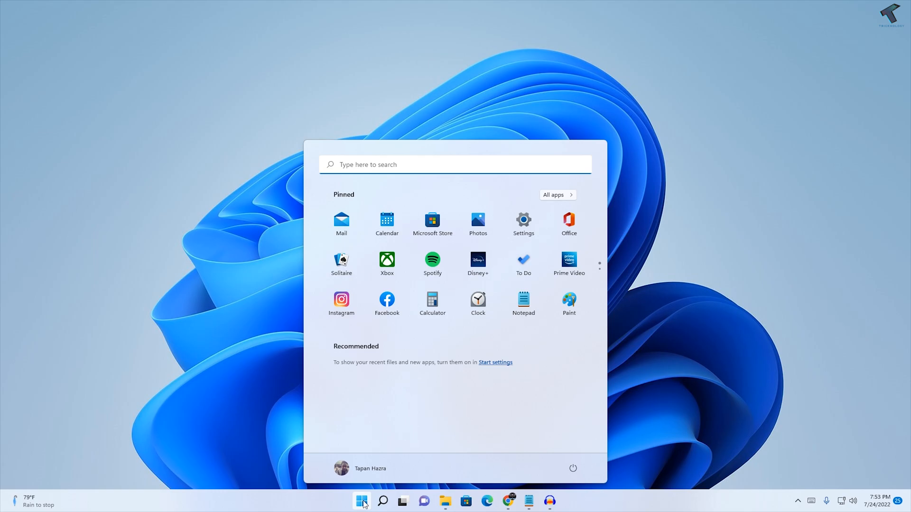
text(POWERSHELL)
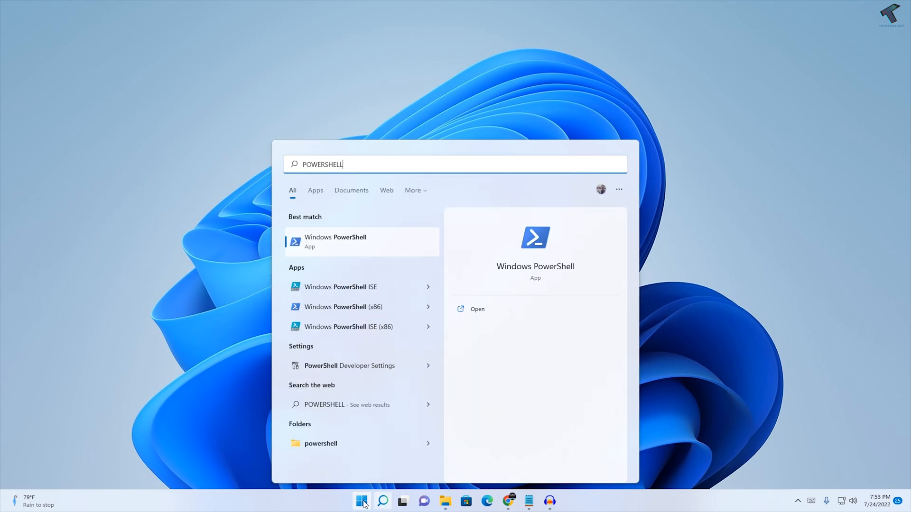
right_click(335, 240)
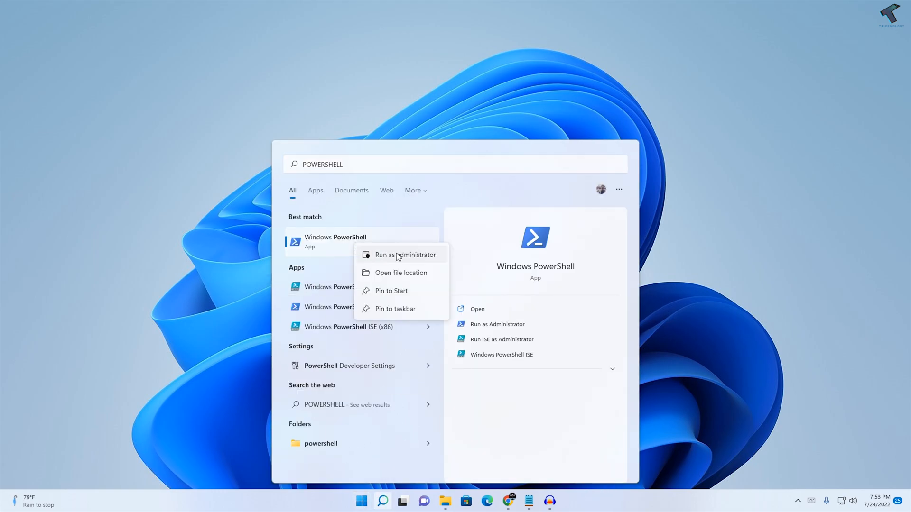
click(405, 255)
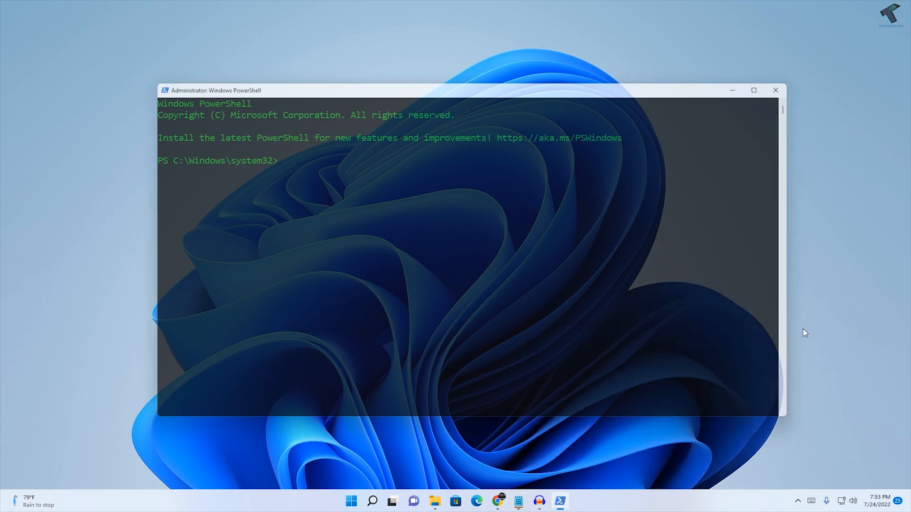
Step: Run Get-AppxPackage *photo* | Remove-AppxPackage to uninstall Photos, then minimize the console
text(Get-AppxPackage *photo* | Remove-AppxPackage)
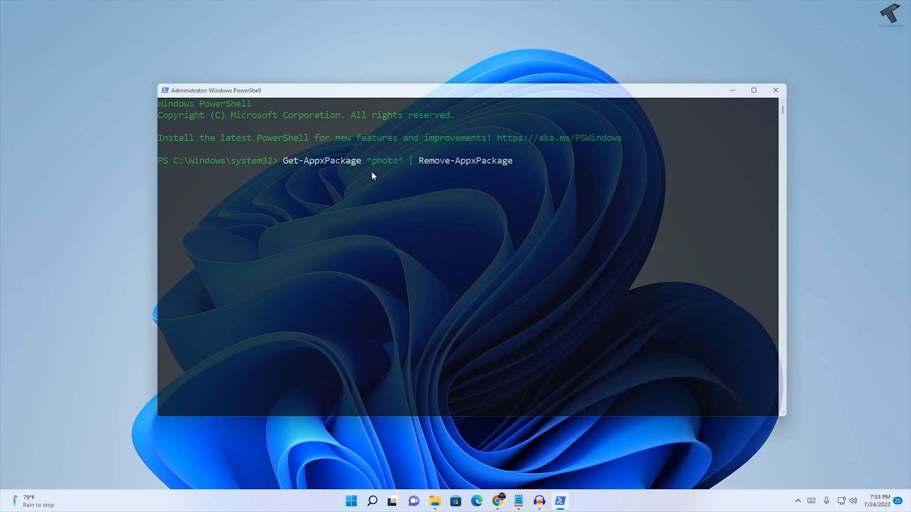
key(enter)
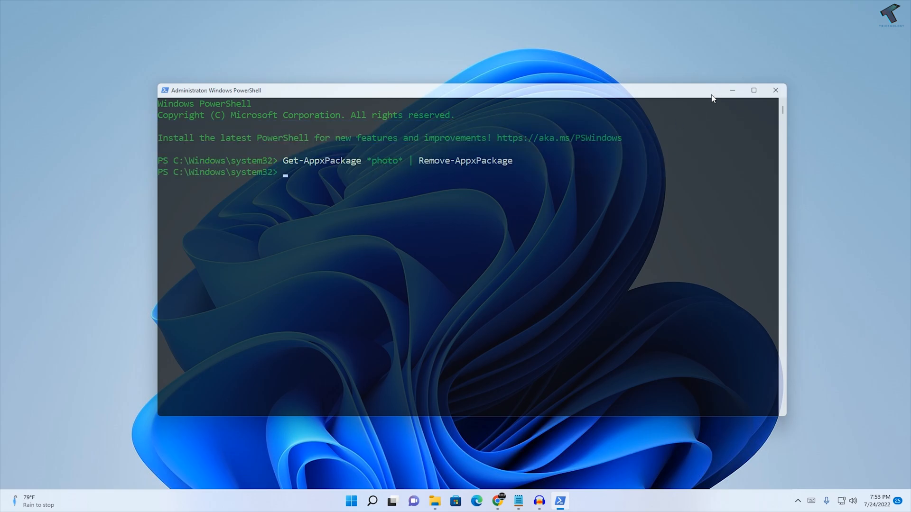
click(372, 501)
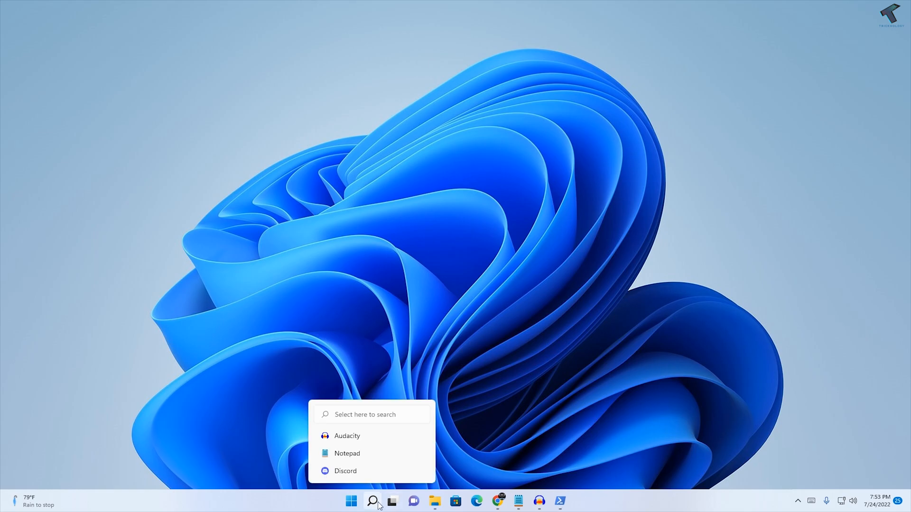
Step: Search Microsoft Store for Microsoft Photos and start installing it
click(351, 501)
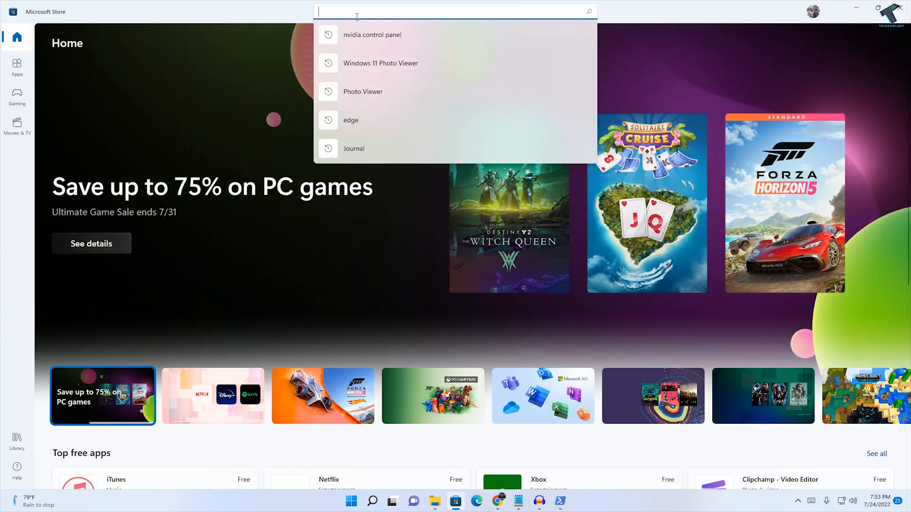
text(MICROSOFT PHOTOS)
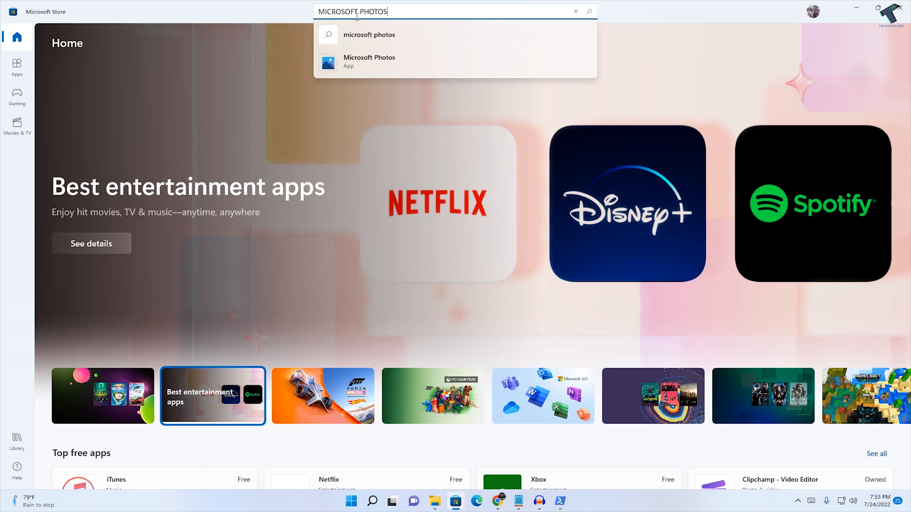
click(369, 61)
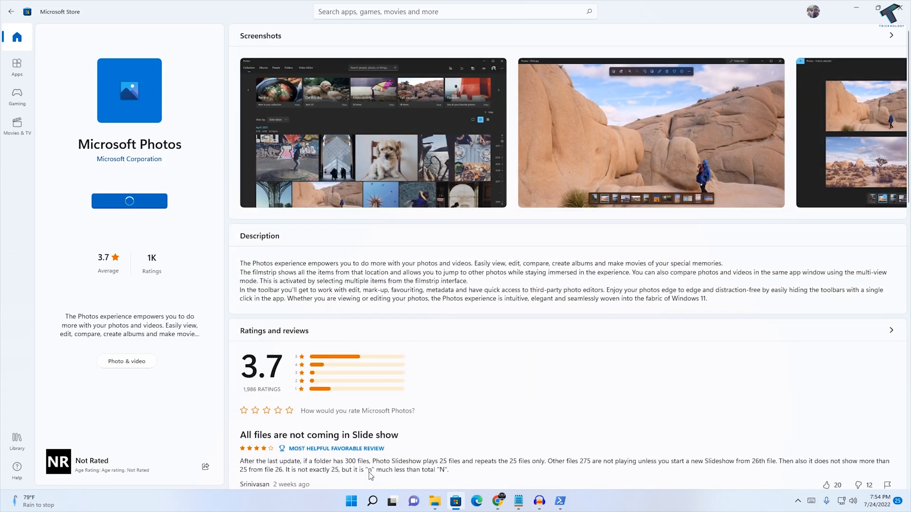
click(129, 201)
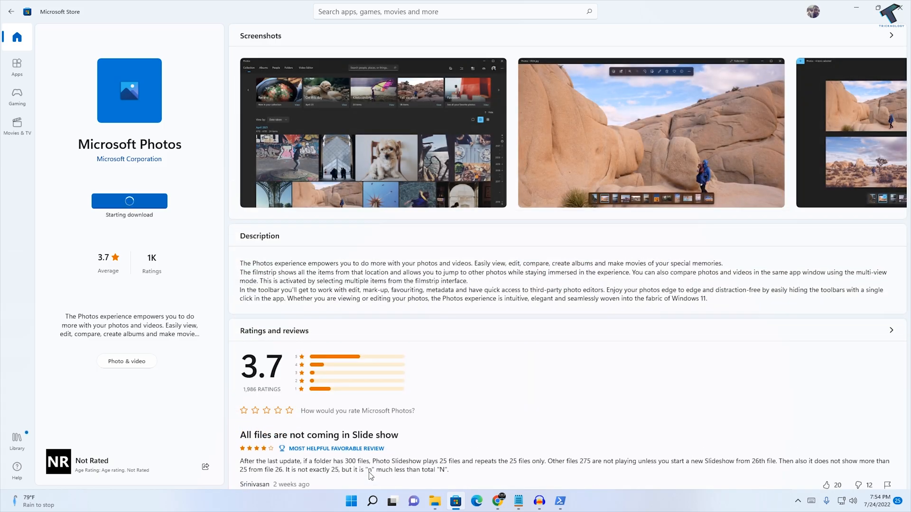